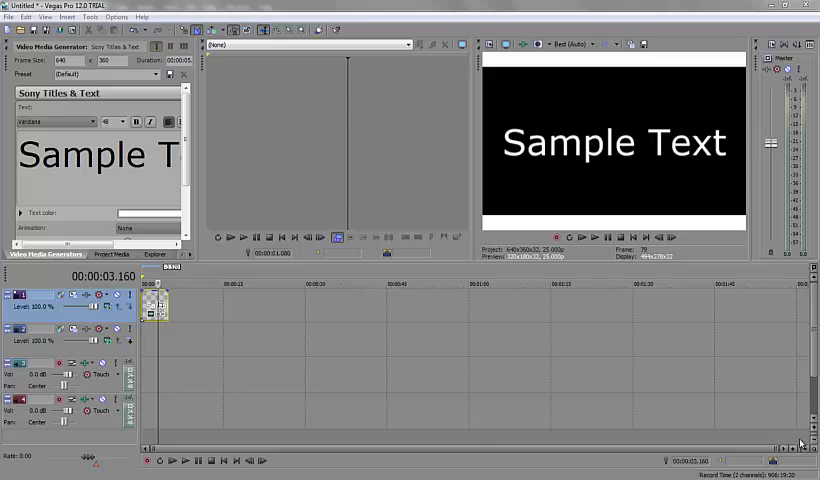
mouse_move(628, 476)
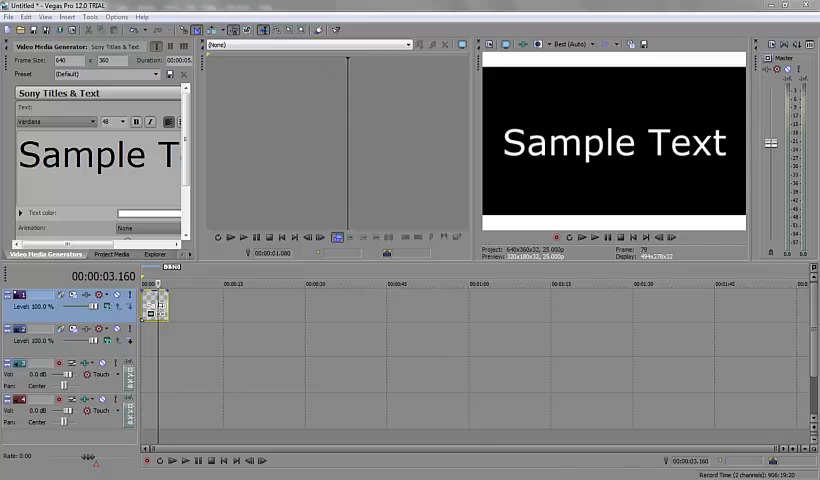
mouse_move(198, 460)
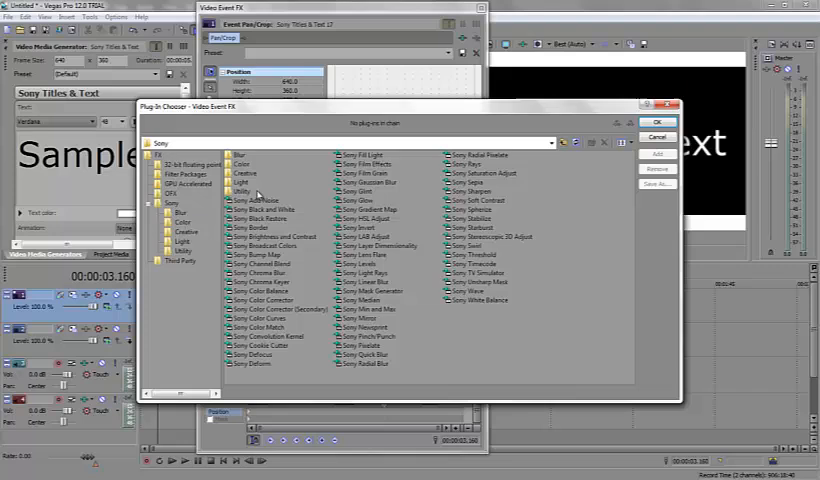
Add the Sony Lens Flare effect to the Sample Text event from the Plug-In Chooser
click(362, 256)
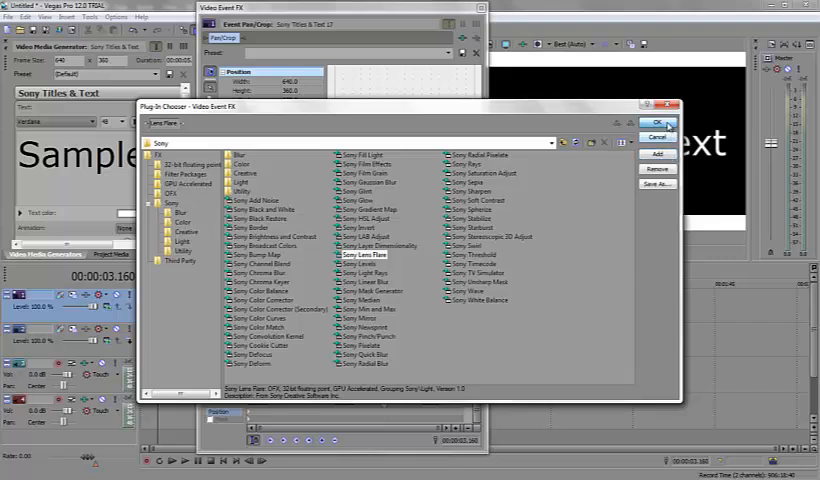
click(656, 122)
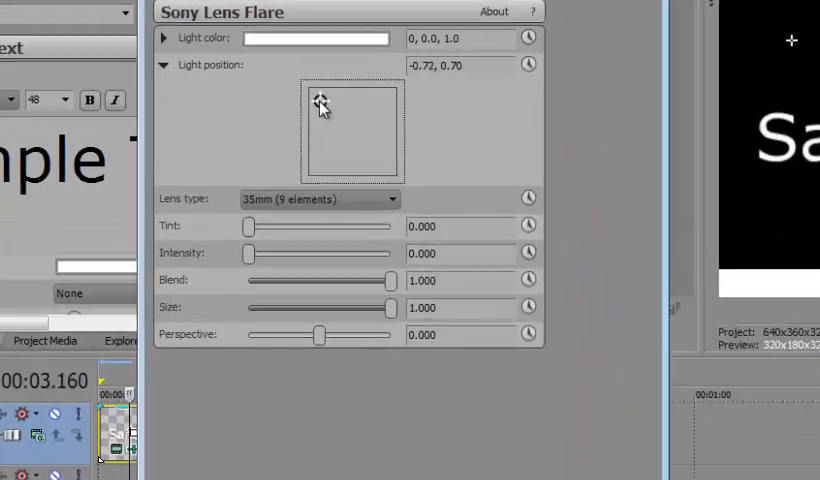
Move the flare's light position crosshair to the top-left, around -0.72, 0.70
drag(322, 102, 318, 96)
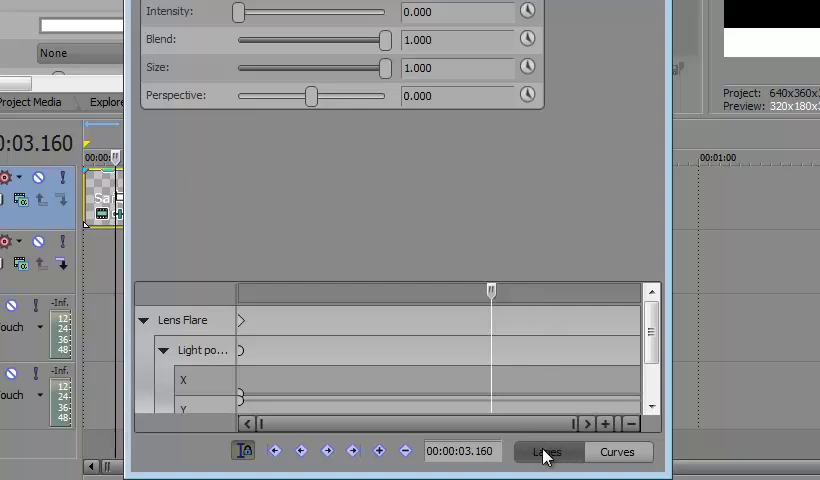
Raise a mid-event keyframe on the red light position X curve in Curves view
click(616, 452)
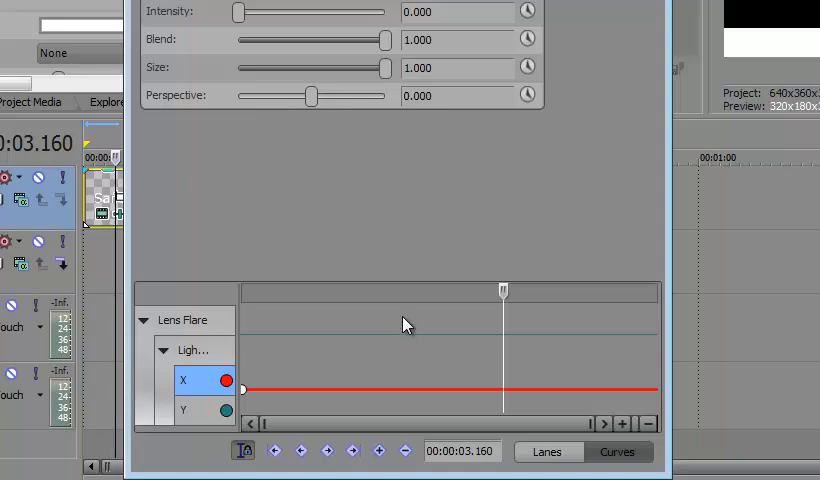
mouse_move(422, 344)
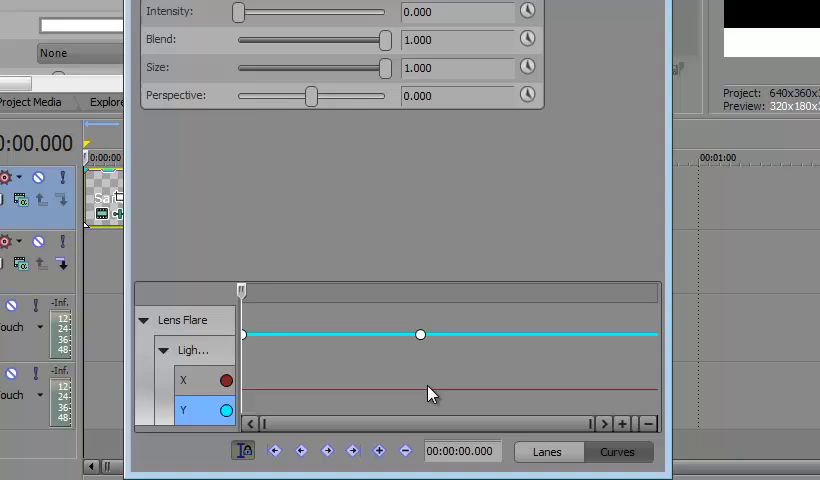
click(184, 380)
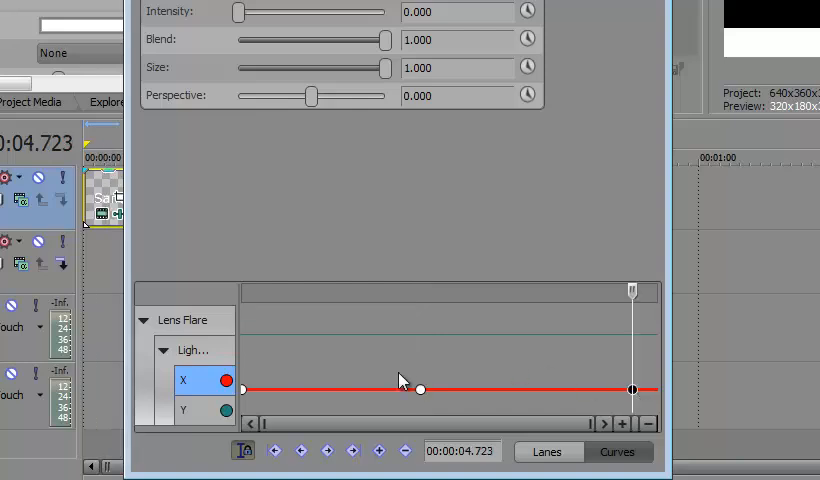
drag(420, 388, 528, 364)
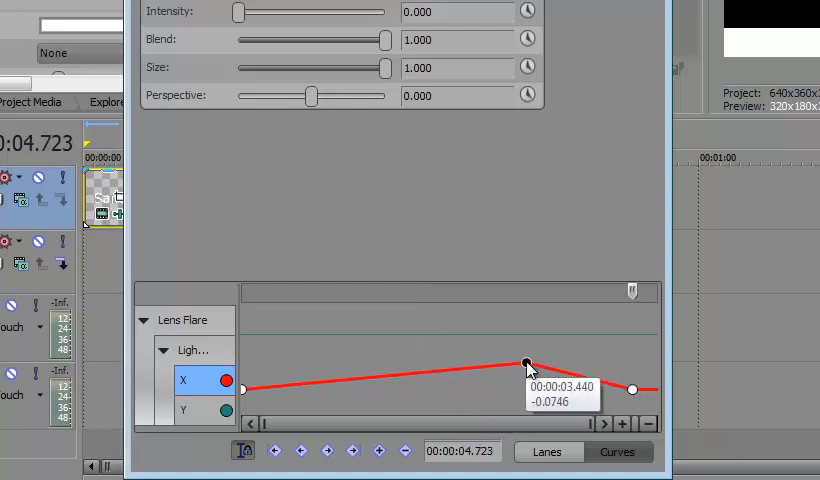
drag(528, 364, 628, 336)
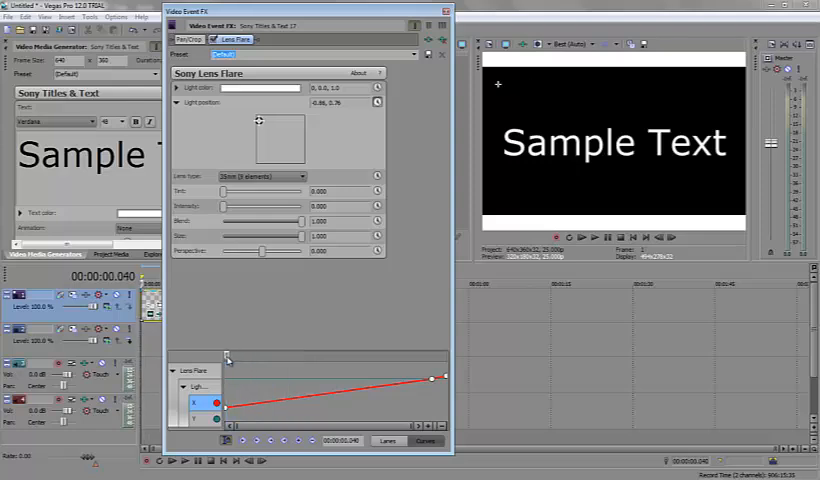
Close the Video Event FX window, returning to the editor with the Sample Text preview
click(446, 10)
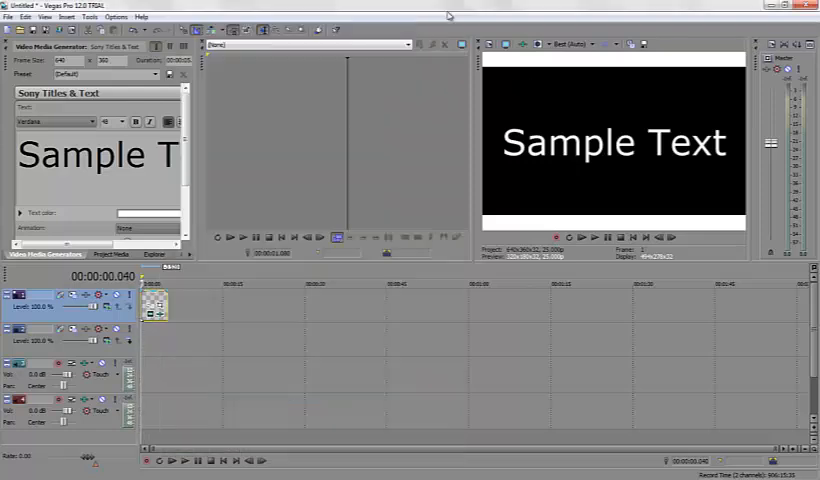